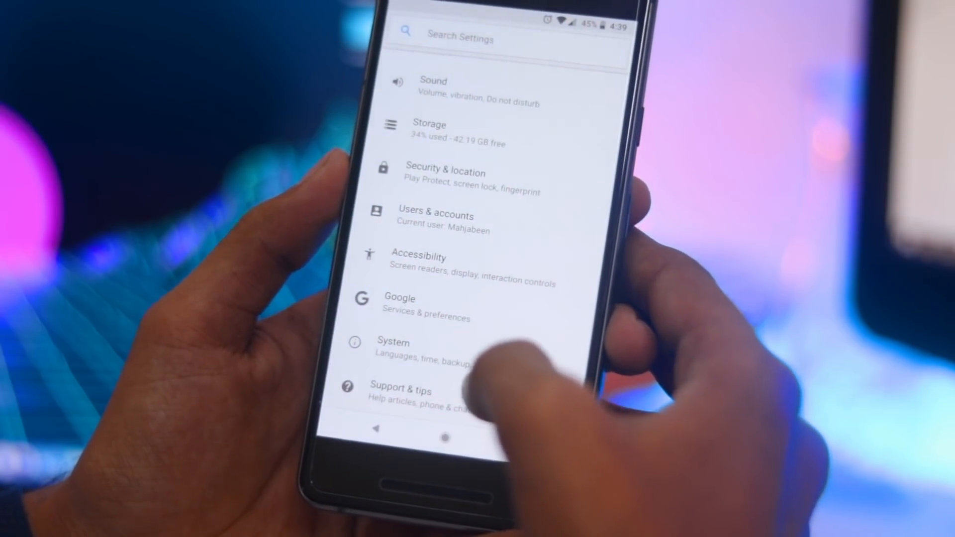
# Step: Go to System, then Languages & input, to reach the language preferences list
pyautogui.click(393, 349)
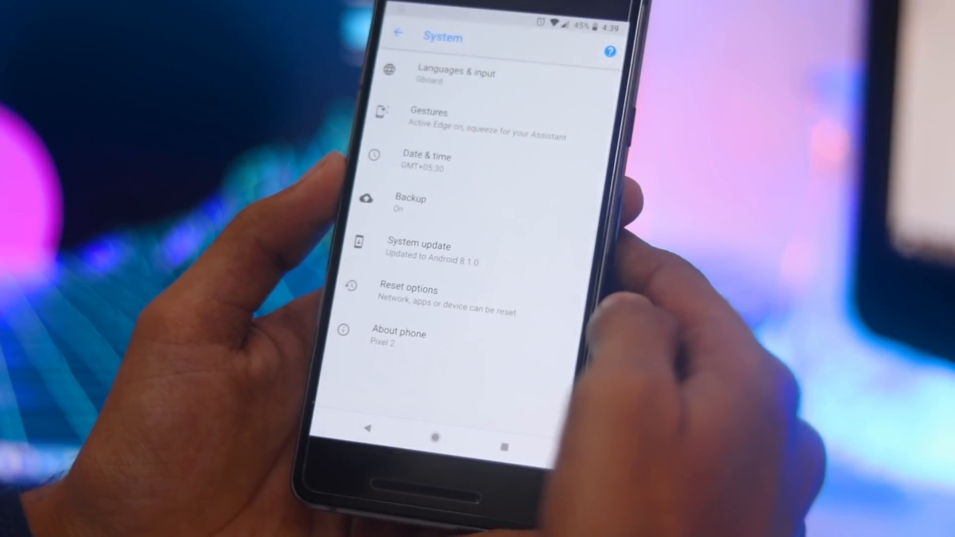
pyautogui.click(456, 76)
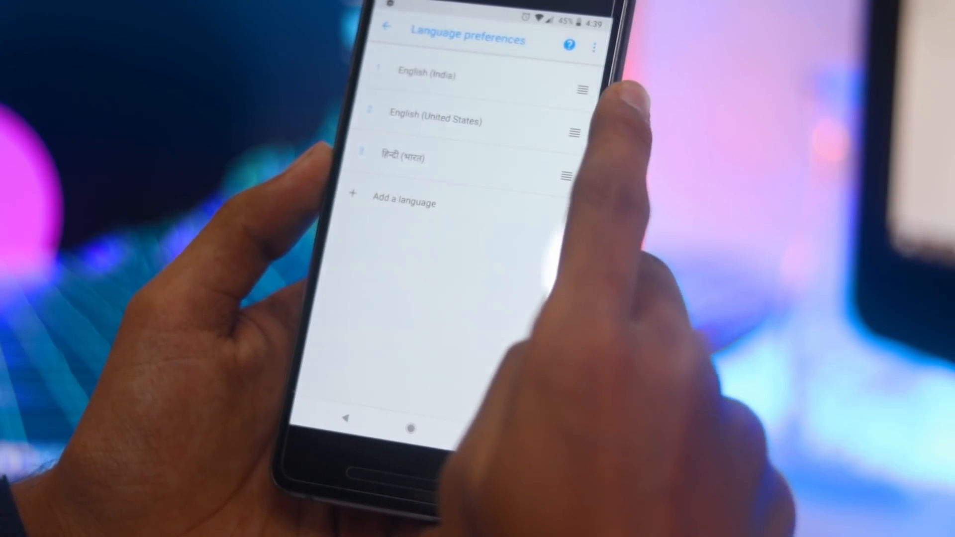
# Step: Drag Hindi (भारत) above English (India) and English (United States) to first place
pyautogui.moveTo(565, 176); pyautogui.dragTo(565, 79)
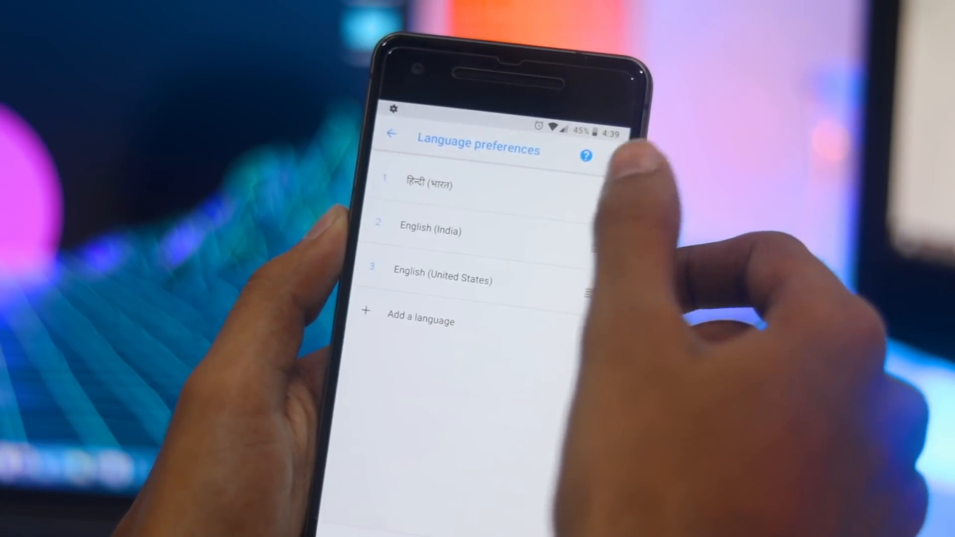